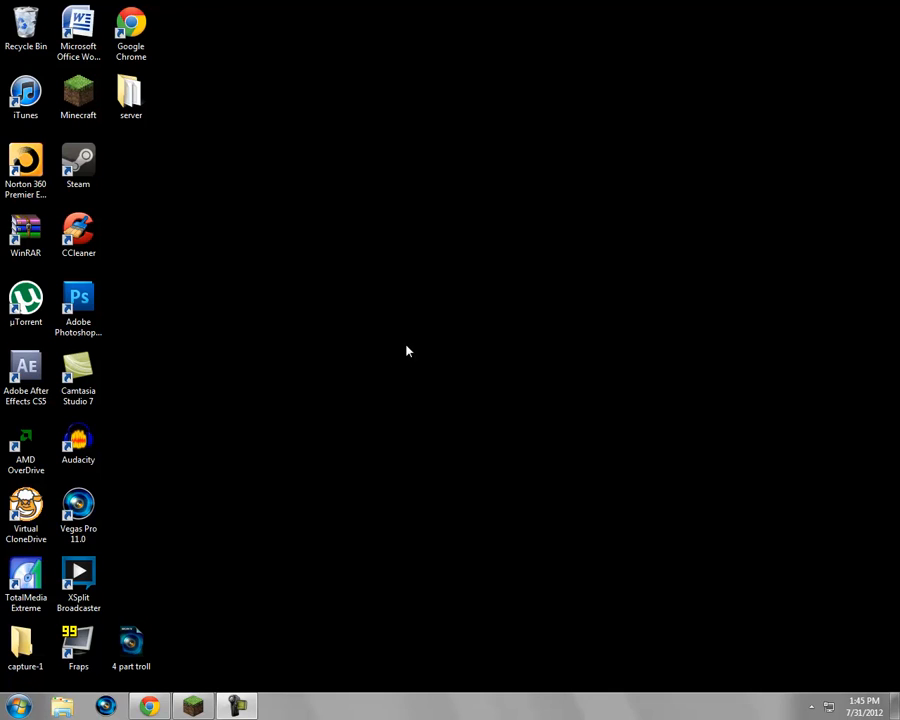
pyautogui.moveTo(404, 348)
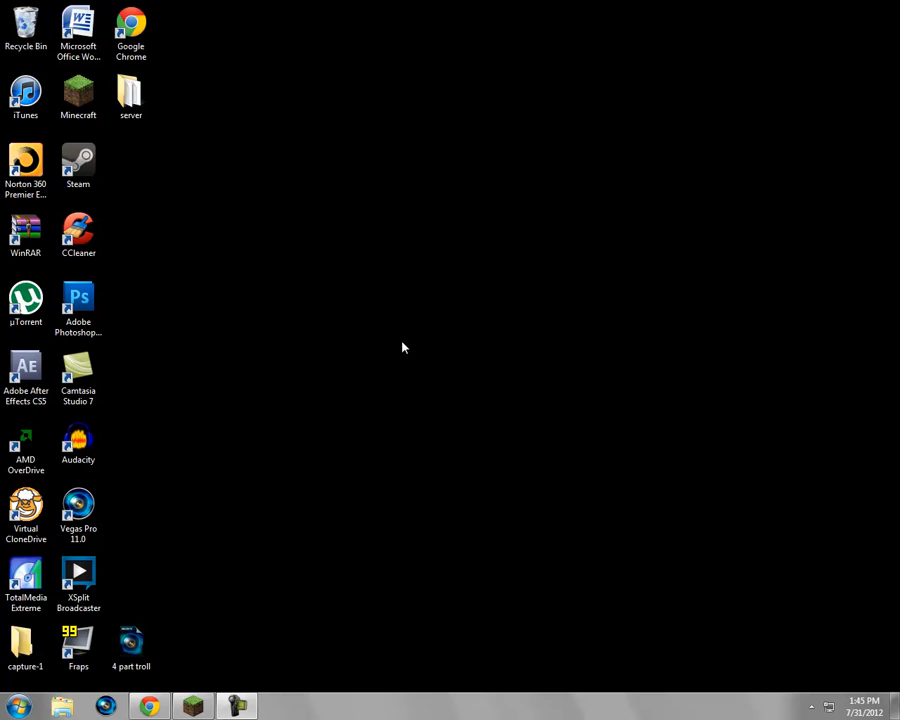
pyautogui.moveTo(376, 326)
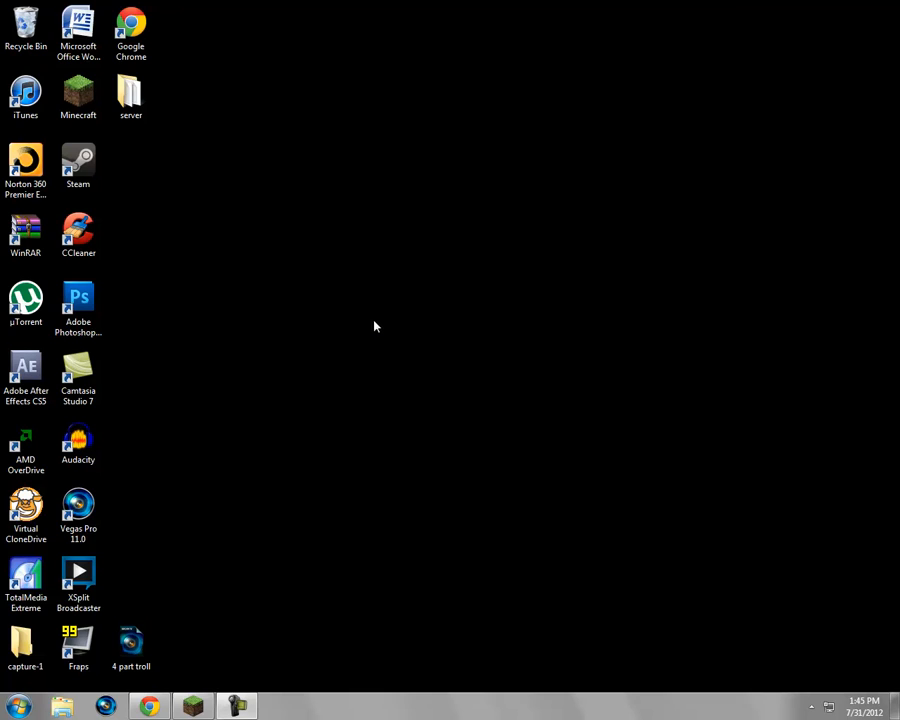
# Step: Download Minecraft_Server.exe from the minecraft.net download page
pyautogui.click(132, 96)
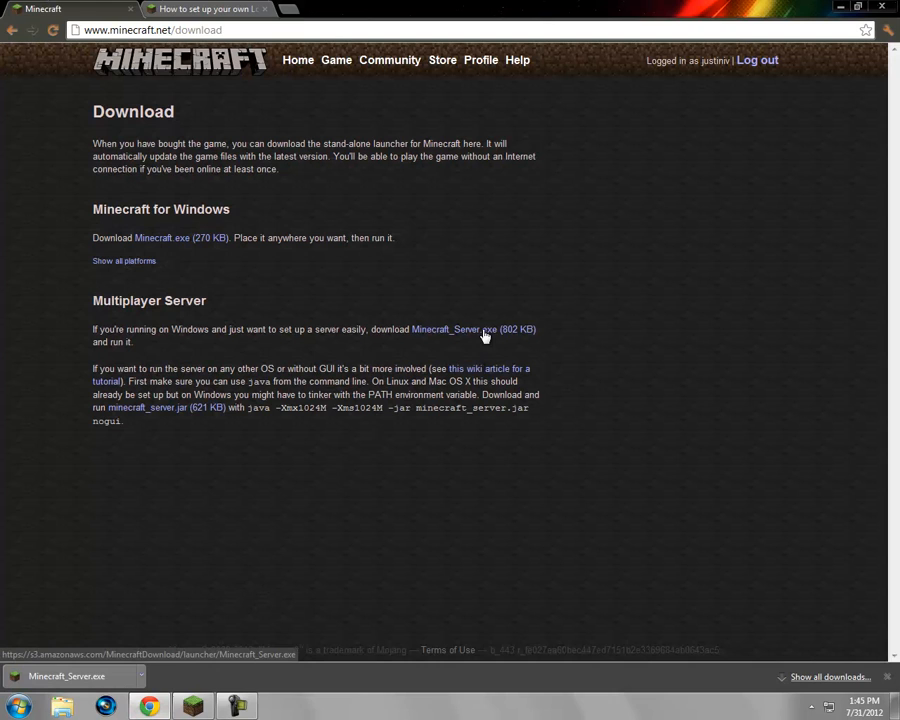
pyautogui.click(452, 328)
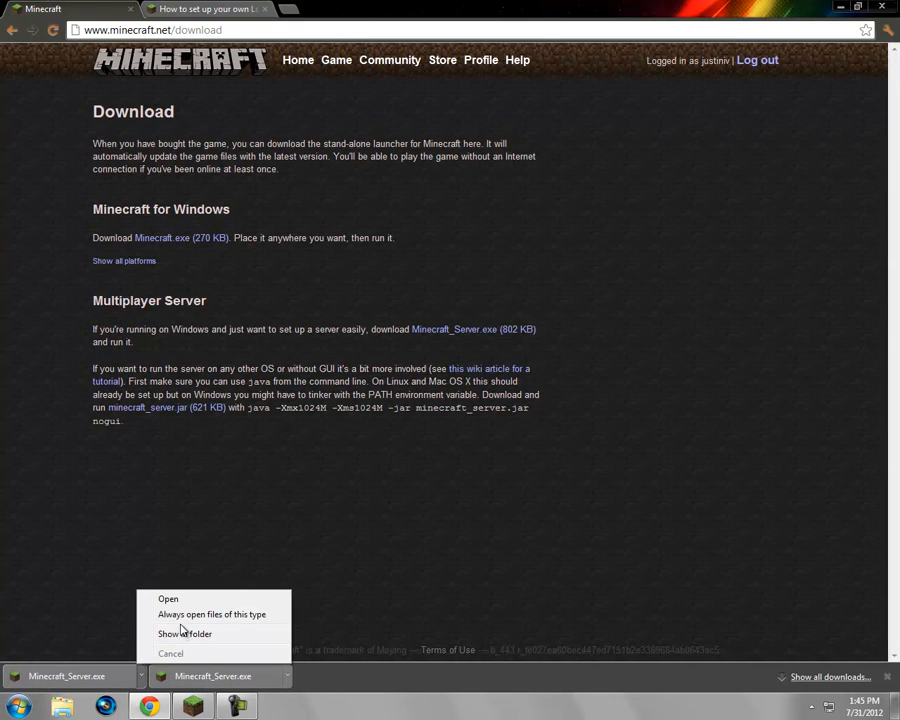
# Step: Place the downloaded Minecraft_Server.exe in a new desktop folder 'new server' and enter it
pyautogui.click(184, 632)
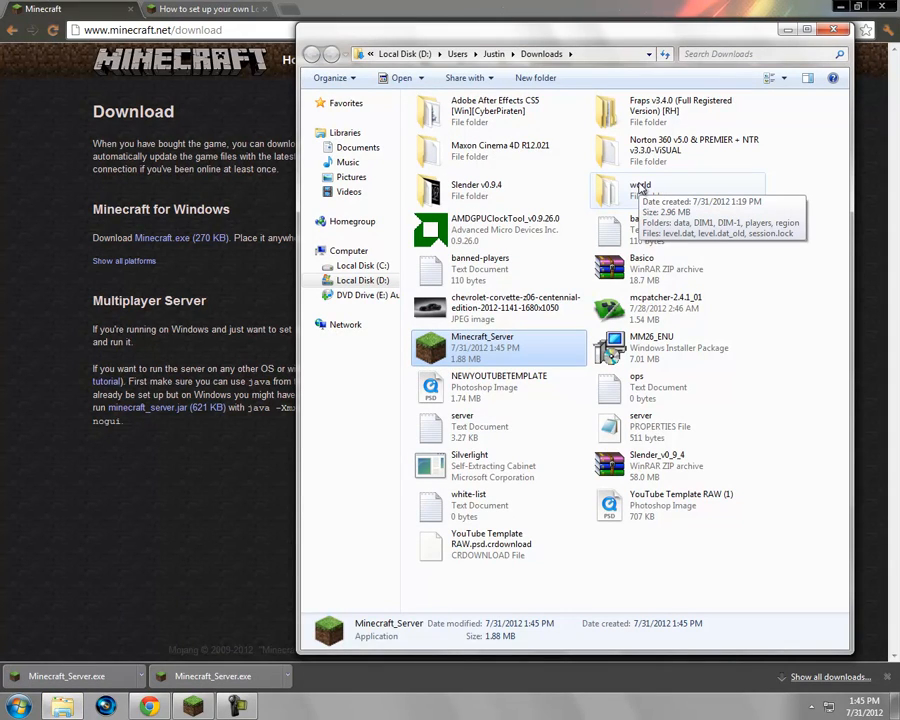
pyautogui.moveTo(636, 190)
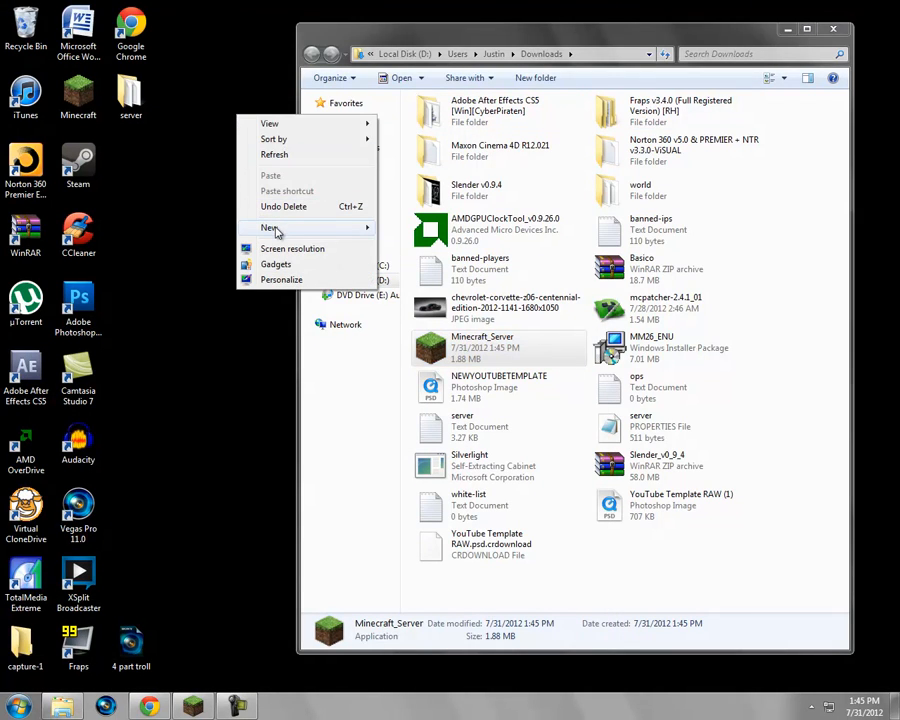
pyautogui.click(268, 228)
pyautogui.write('new server')
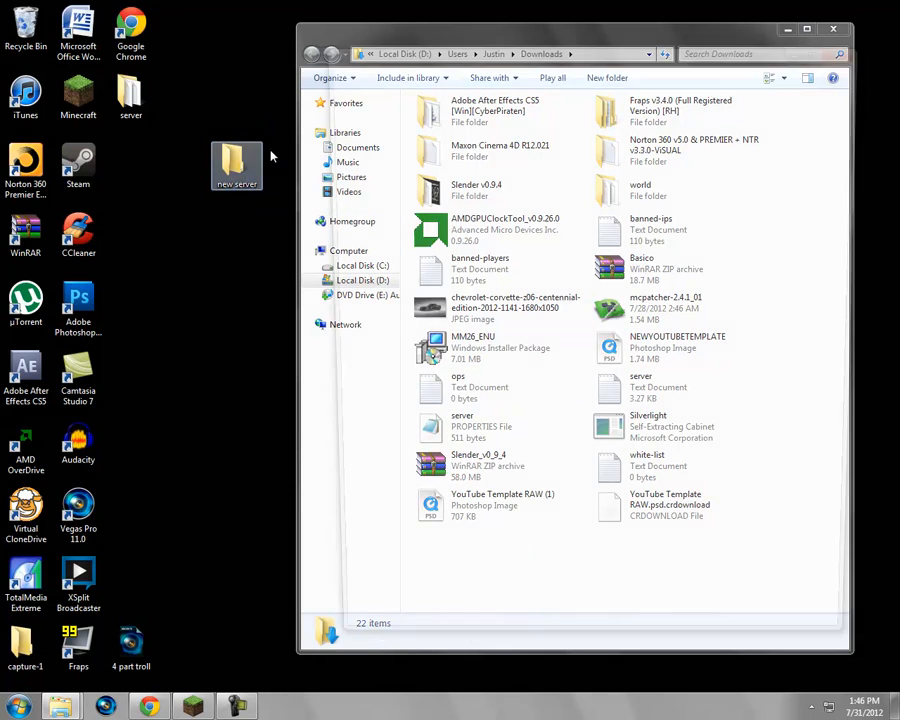
pyautogui.doubleClick(476, 136)
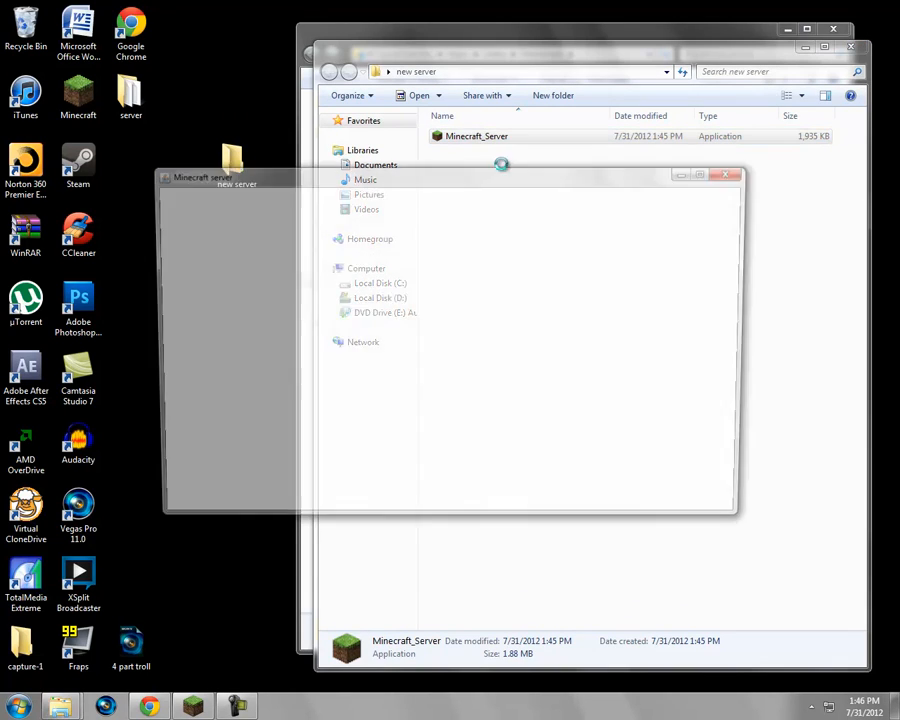
# Step: Run the new server once until its world files are generated, then shut it down
pyautogui.doubleClick(476, 136)
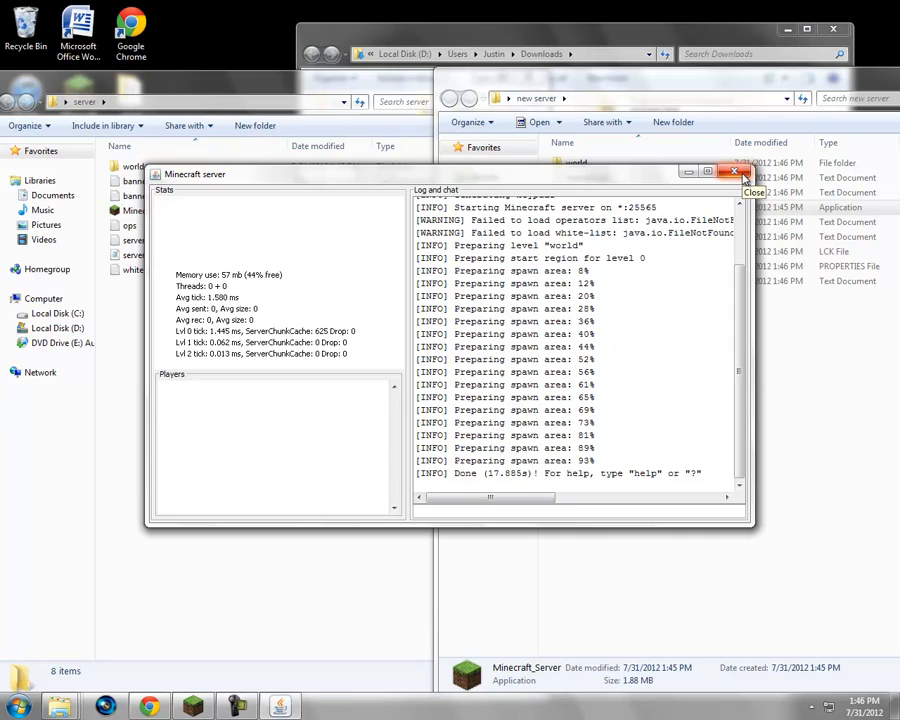
pyautogui.click(734, 172)
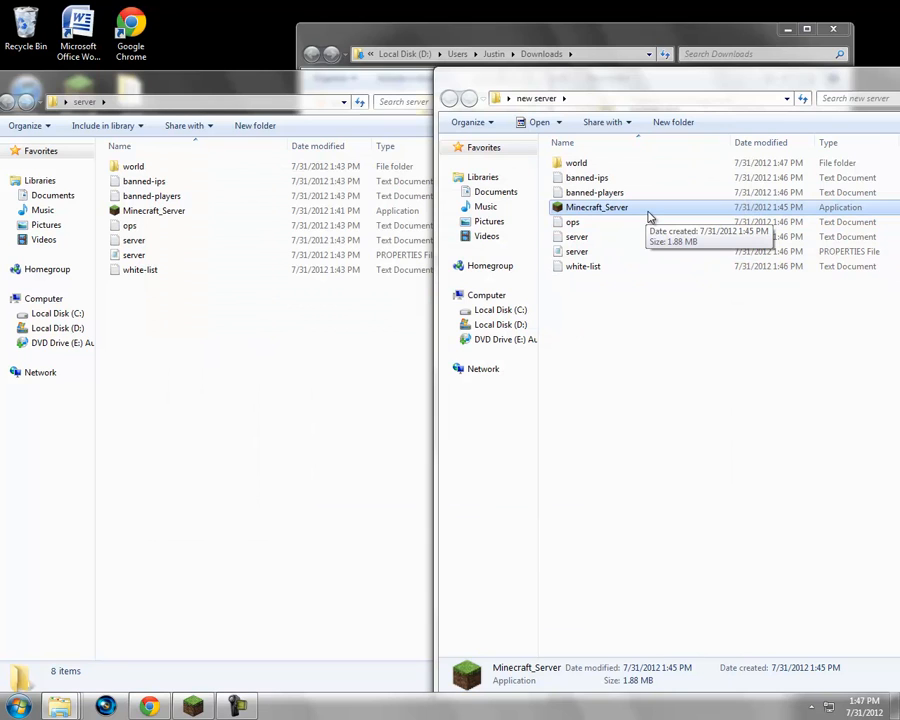
# Step: Move Minecraft_Server.exe into the old 'server' folder, choosing Move and Replace
pyautogui.moveTo(596, 206); pyautogui.dragTo(256, 324)
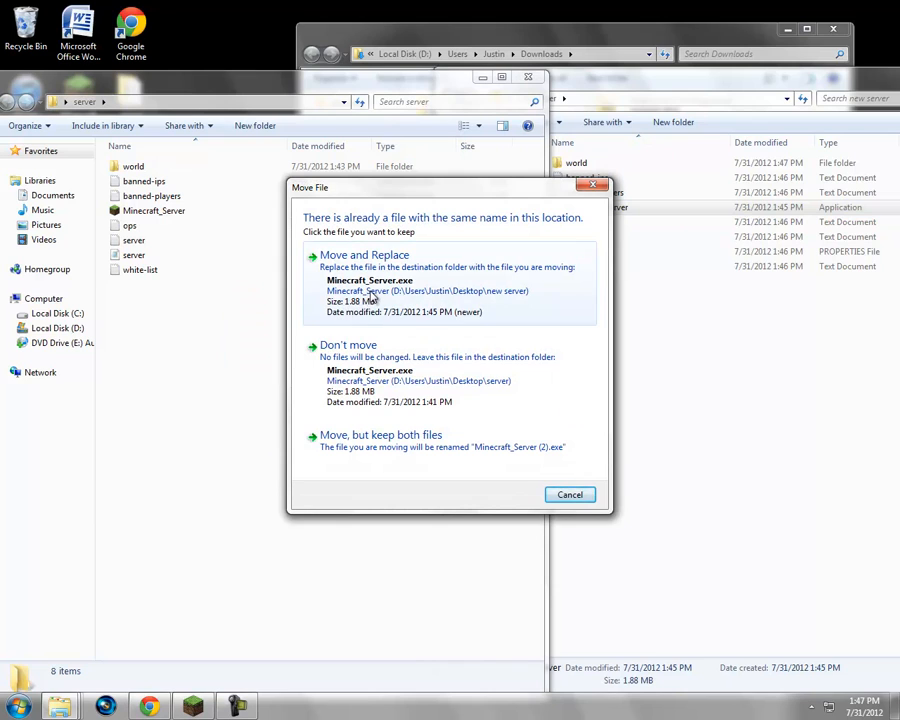
pyautogui.click(364, 254)
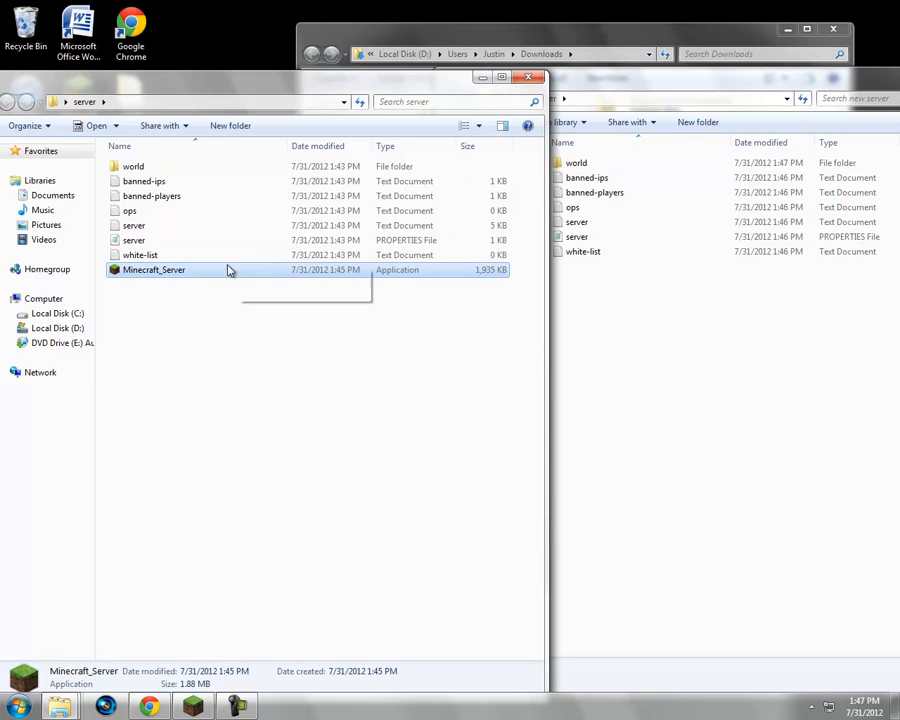
pyautogui.moveTo(196, 278)
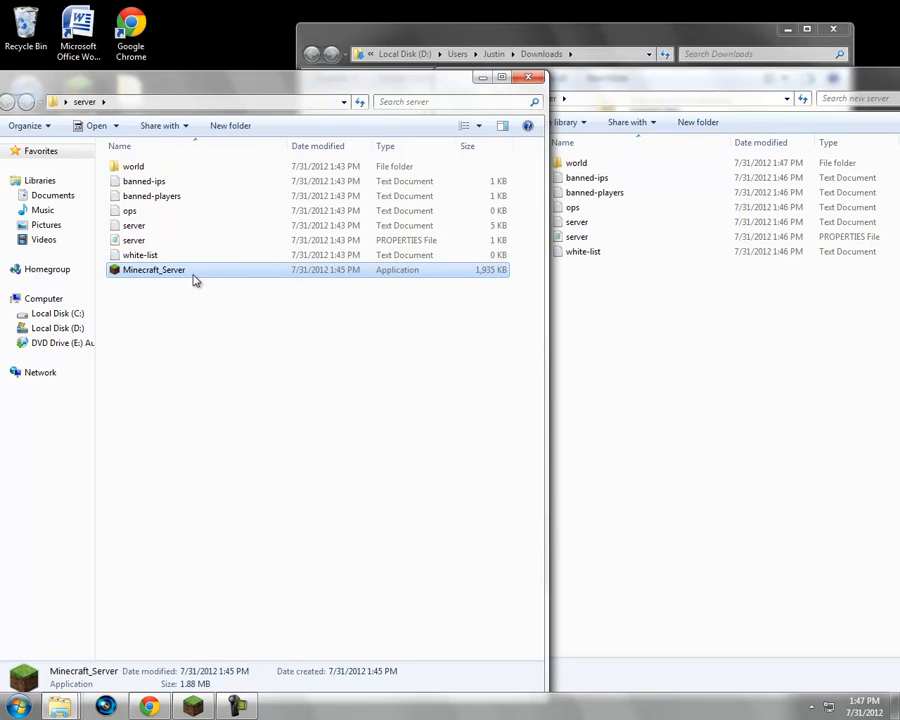
pyautogui.moveTo(196, 270)
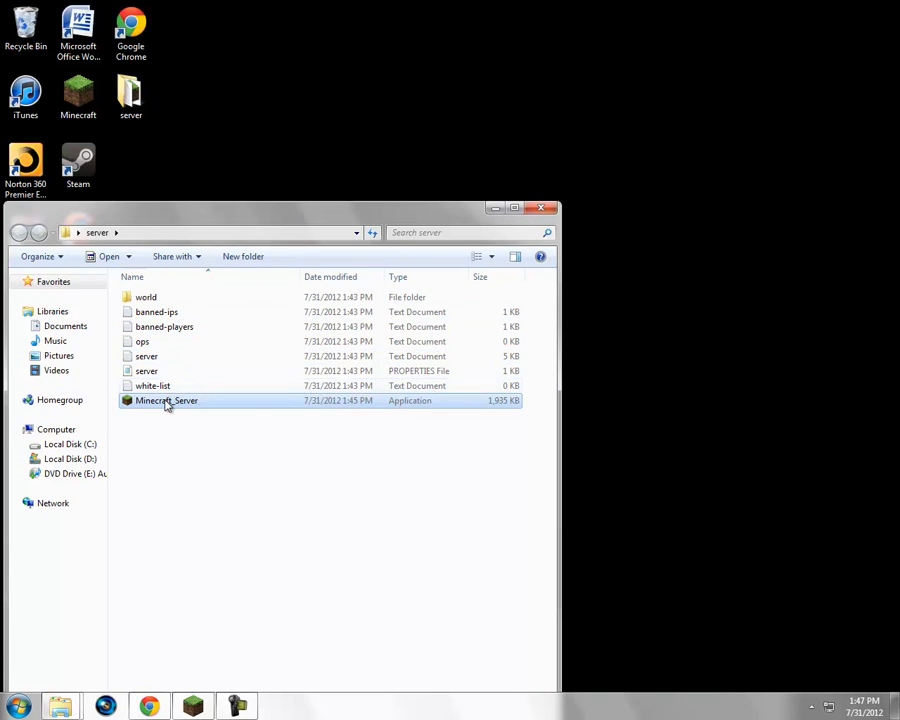
# Step: Start the updated 1.3.1 server from the old folder, allowing it past the security warning
pyautogui.doubleClick(166, 400)
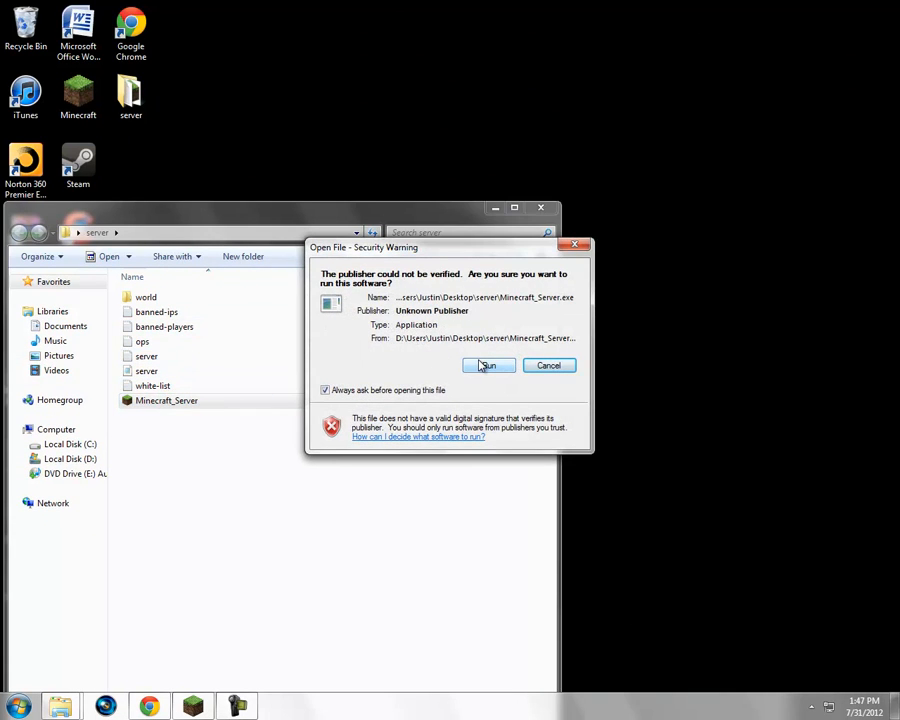
pyautogui.click(488, 364)
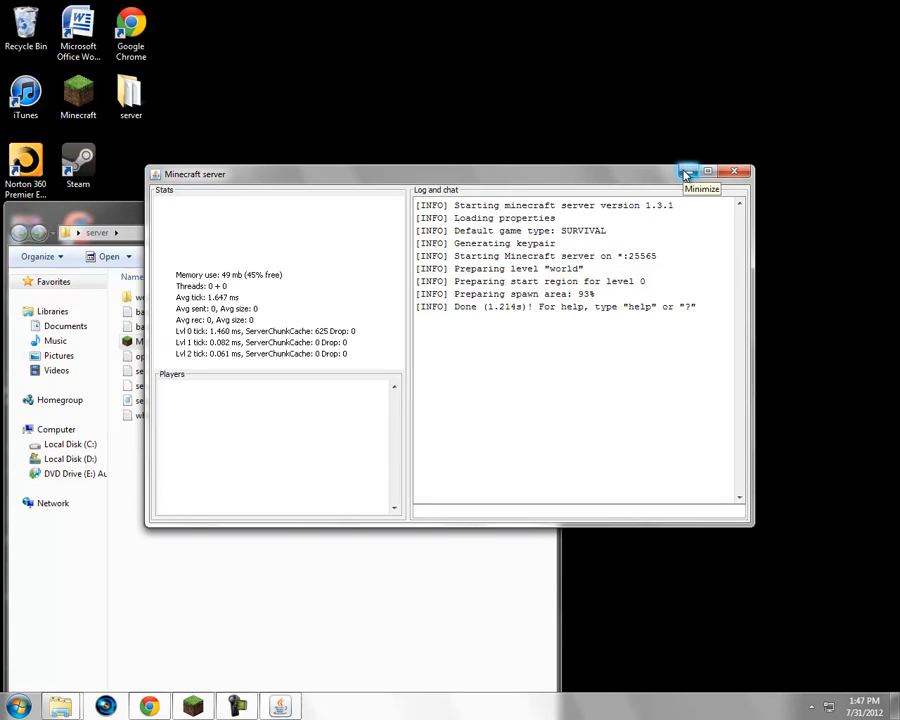
pyautogui.click(688, 172)
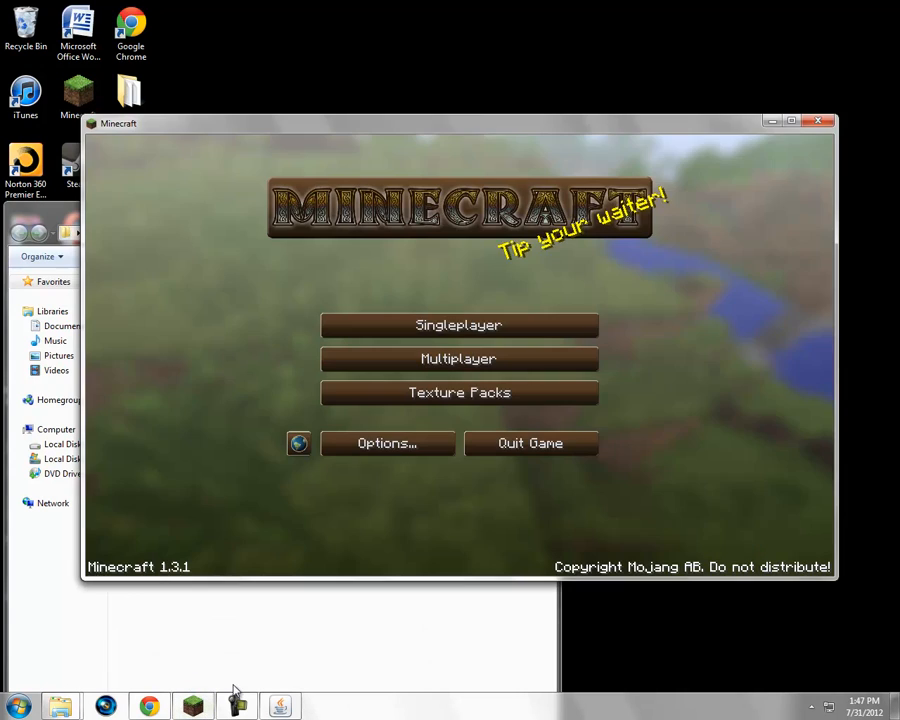
# Step: Join Tylers server from the Multiplayer list and bring up the in-game menu
pyautogui.click(458, 358)
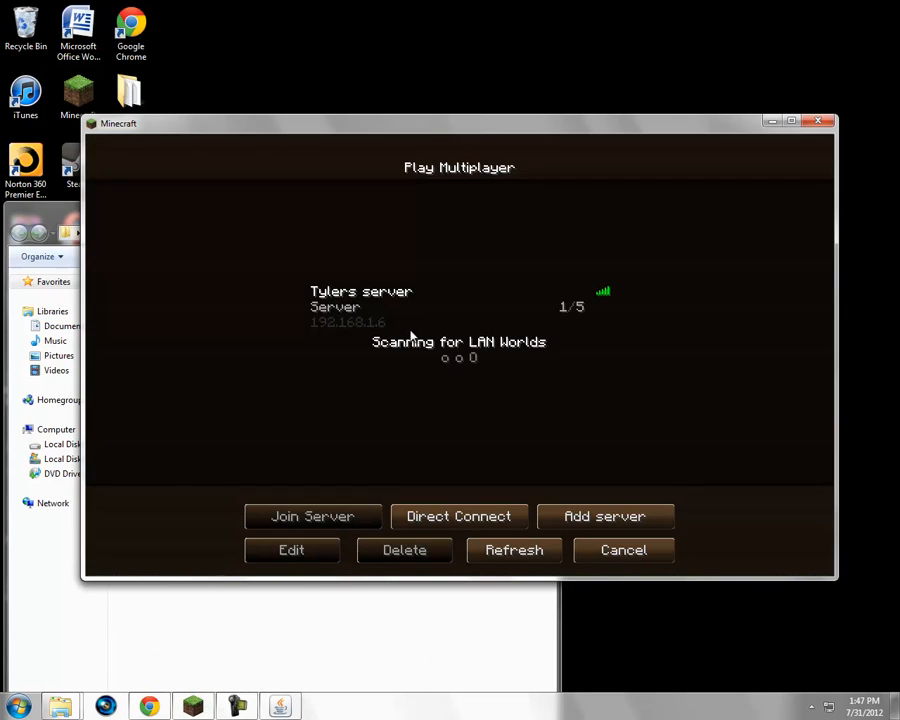
pyautogui.click(312, 516)
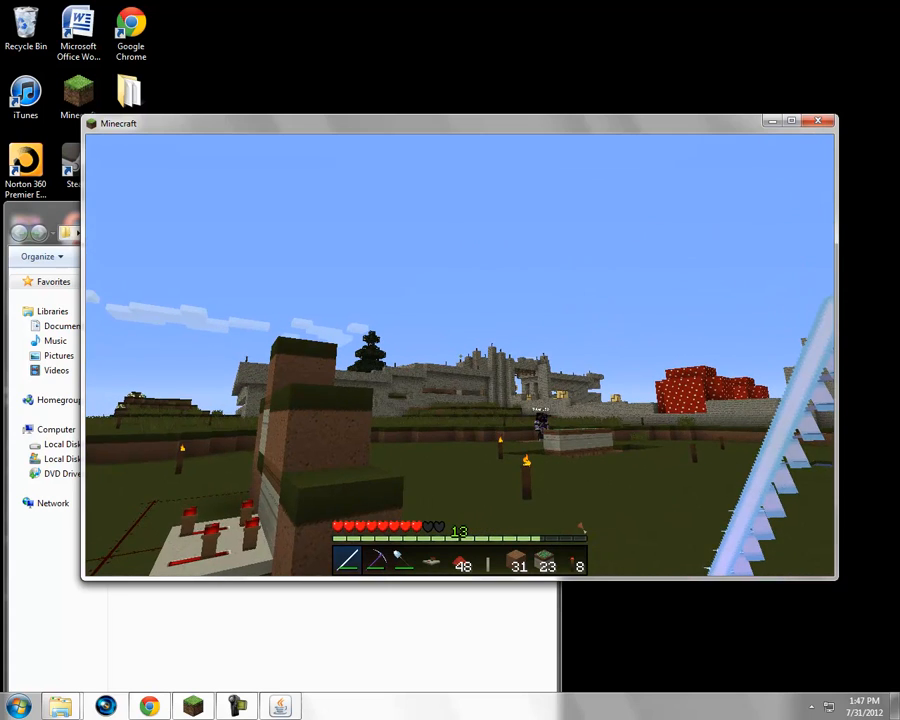
pyautogui.press('Escape')
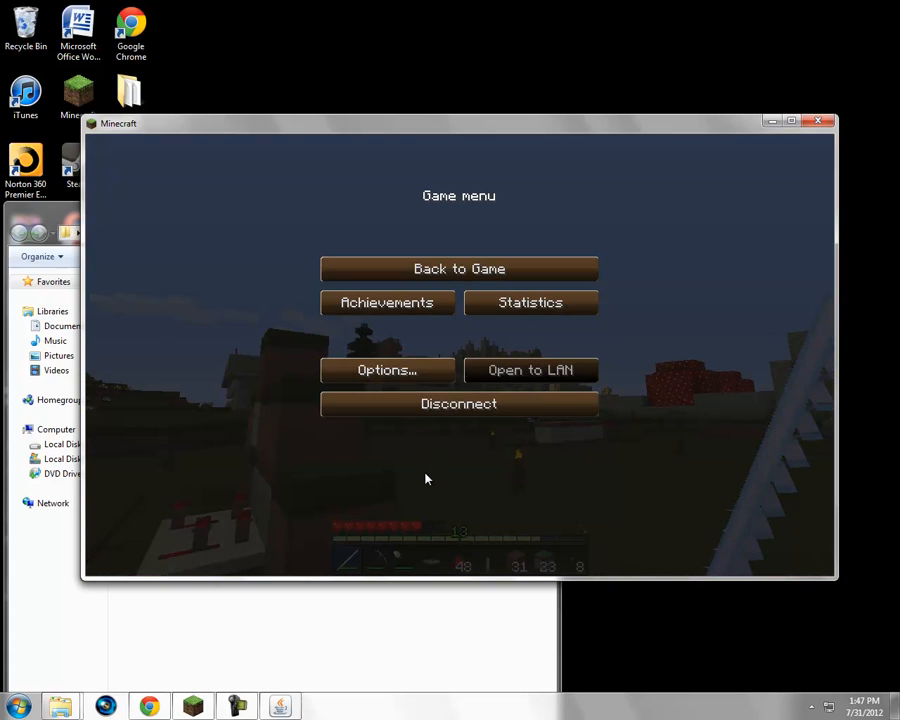